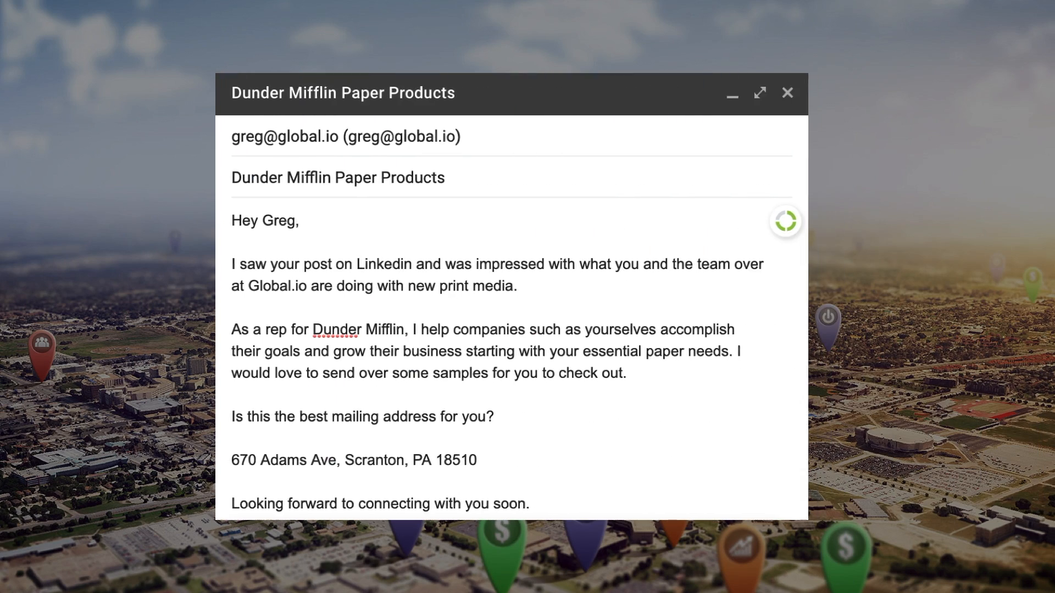
Switch to Outfield's Places page with the Houston map of account markers.
click(787, 92)
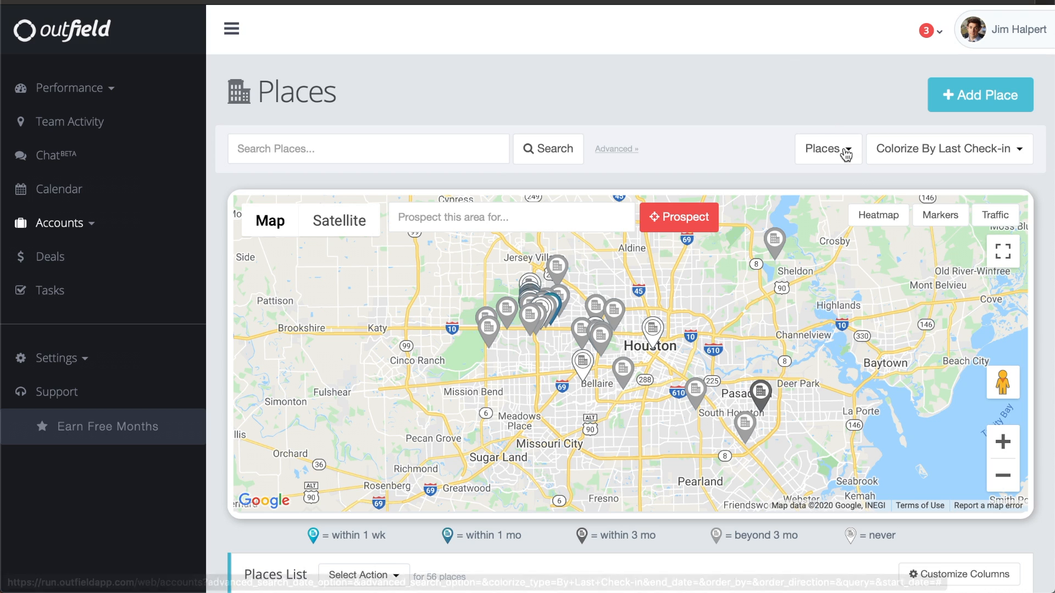
Enable the Heatmap overlay and prospect the map area for 'grocery store' locations.
click(878, 216)
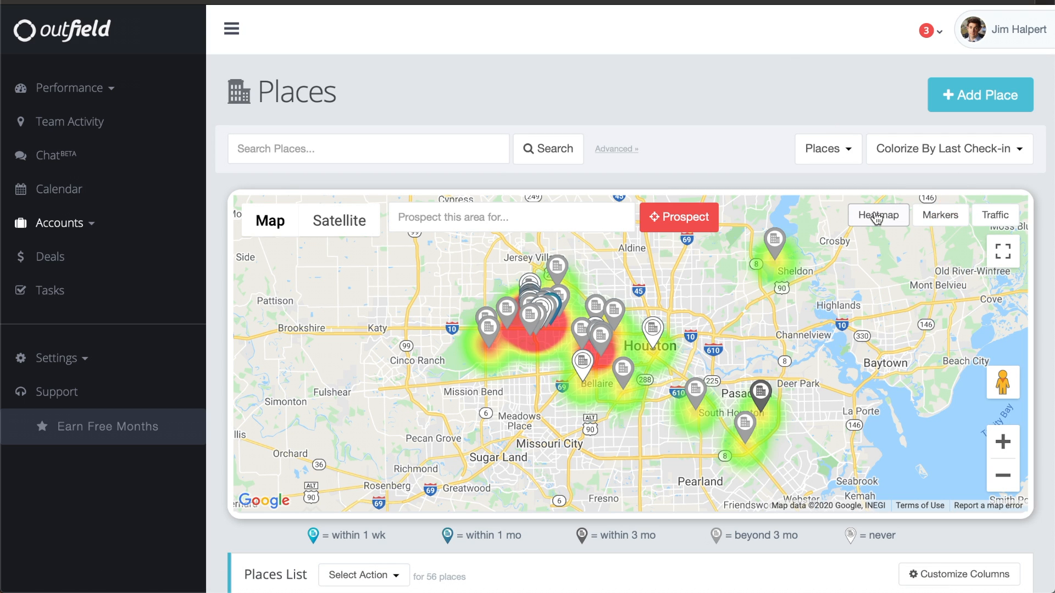
text(Grocery)
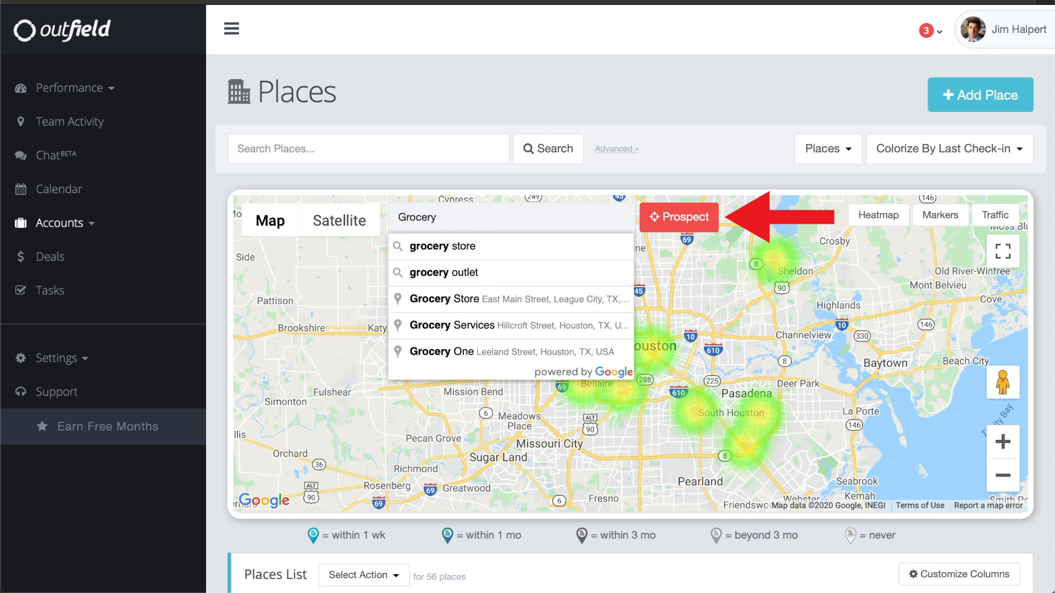
click(441, 246)
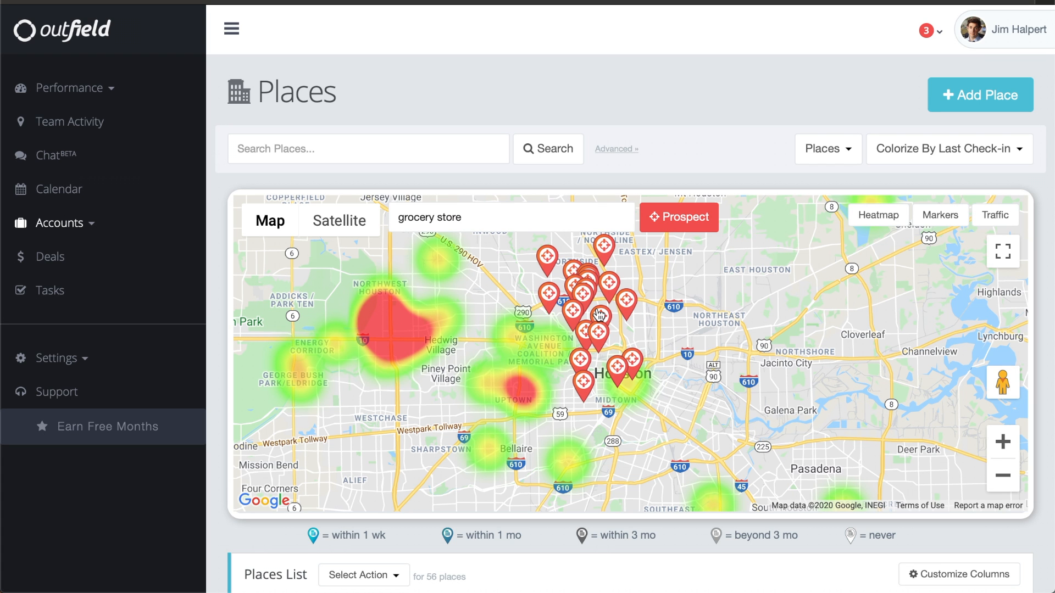
Select Academy Sports + Outdoors from the Places List to view its account page.
scroll(down, 3)
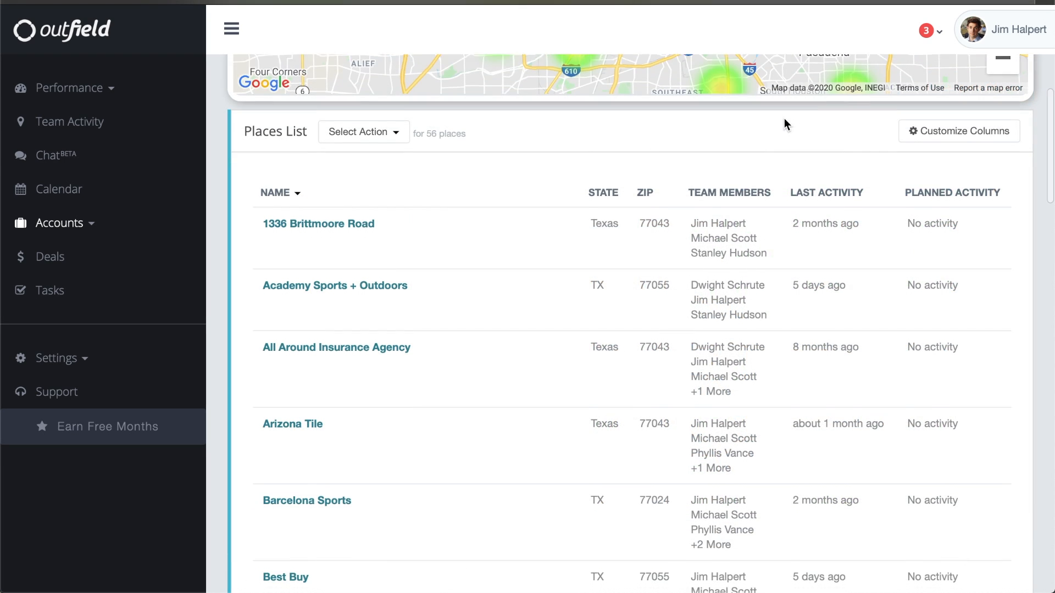
scroll(down, 3)
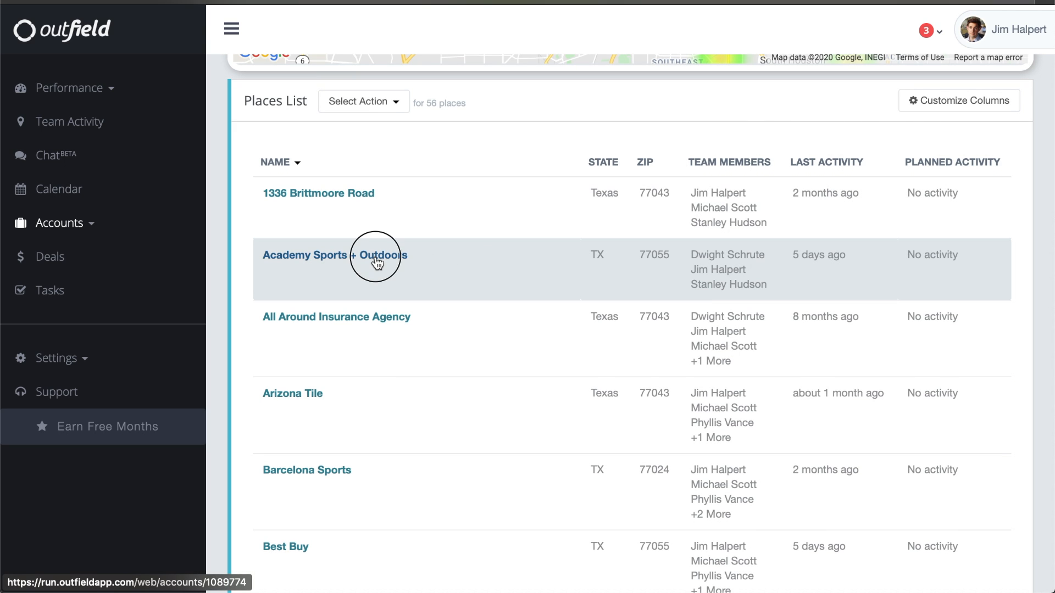
click(378, 255)
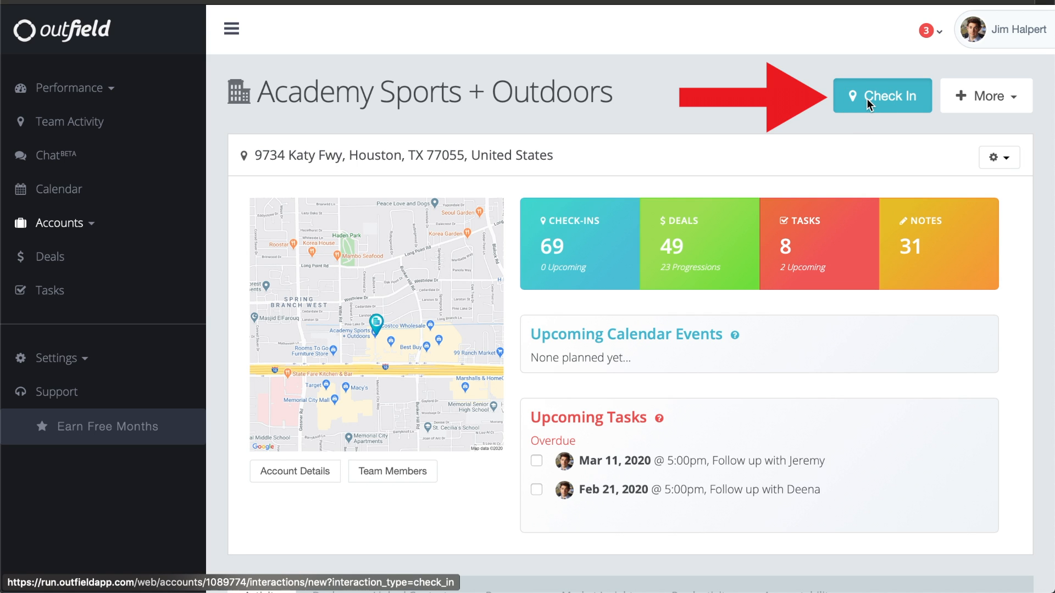
Begin a Check In for the account and start the visit note about Greg's paper needs.
click(881, 95)
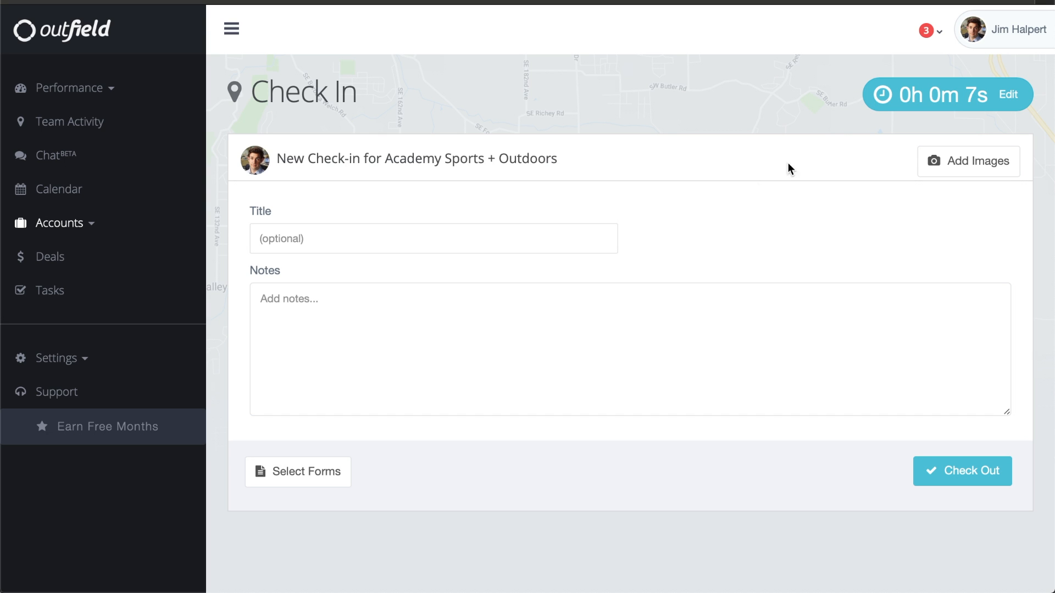
text(Spoke with Greg about their p)
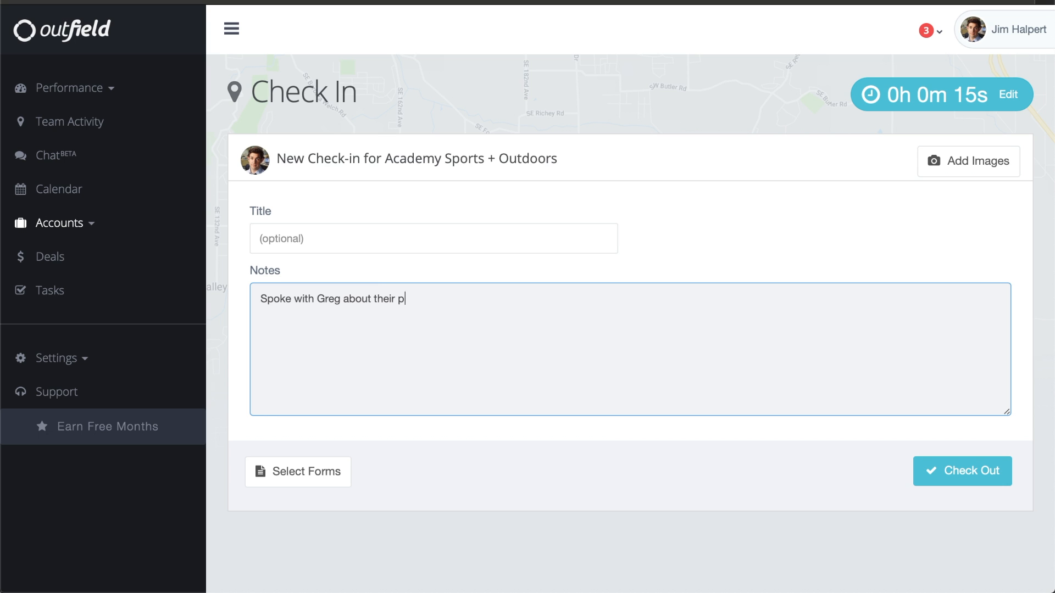
Finish the 'paper needs' note and attach the Phone Call form to the check-in.
text(aper needs.)
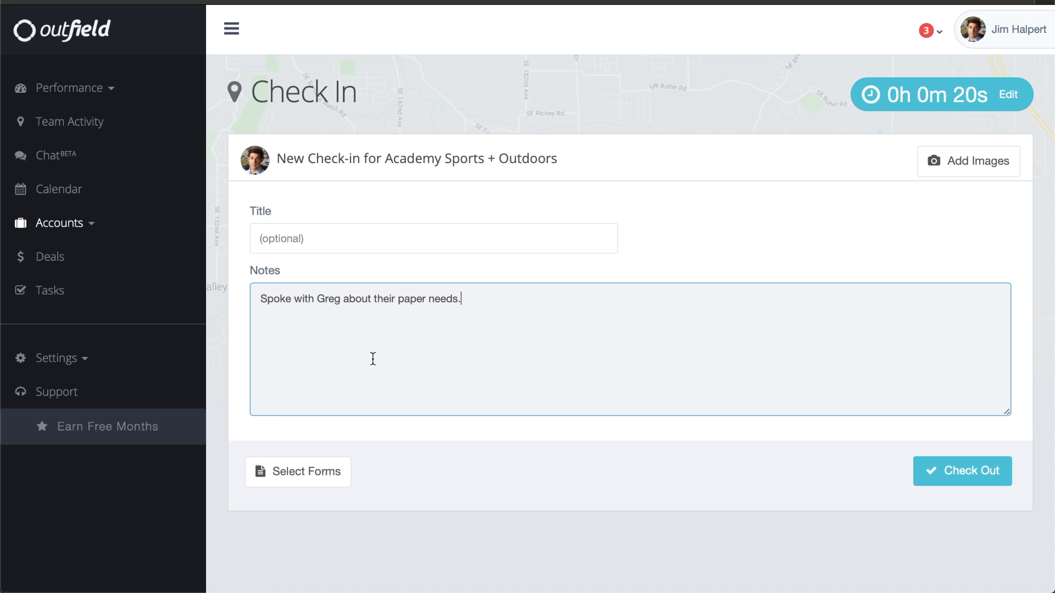
click(298, 473)
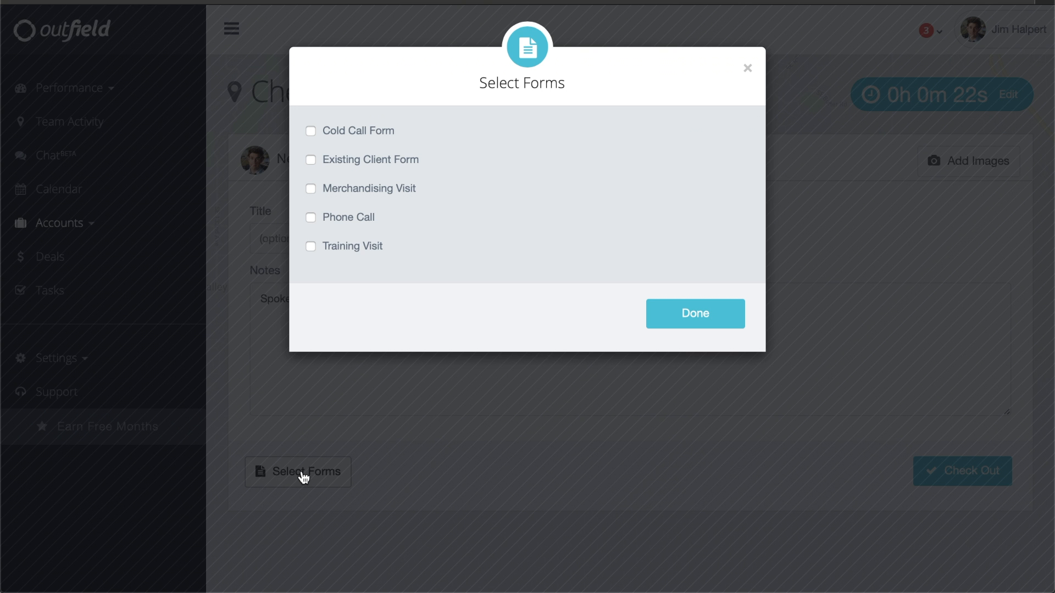
mouse_move(357, 222)
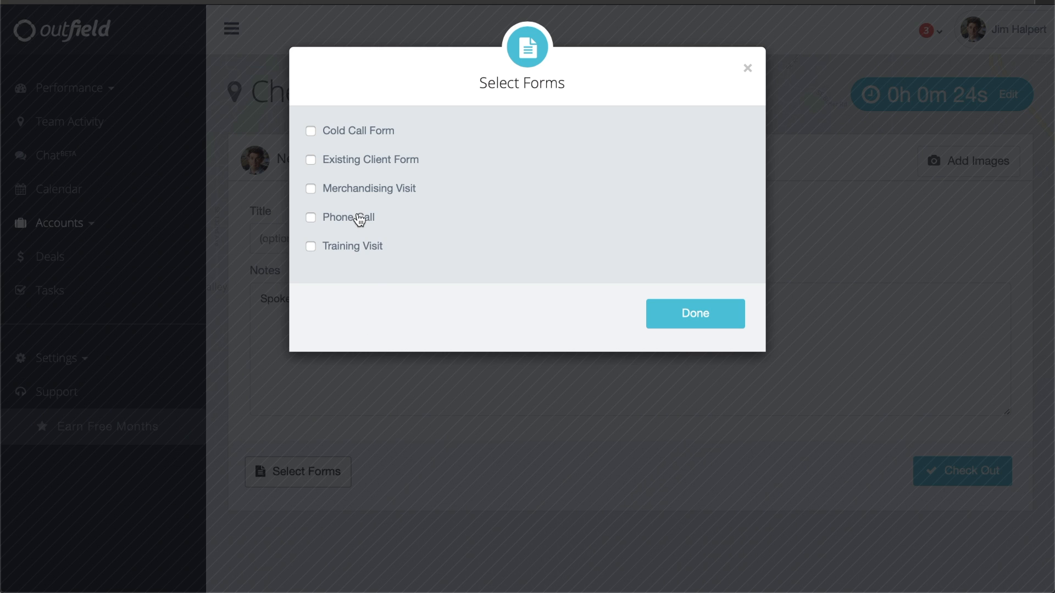
click(310, 218)
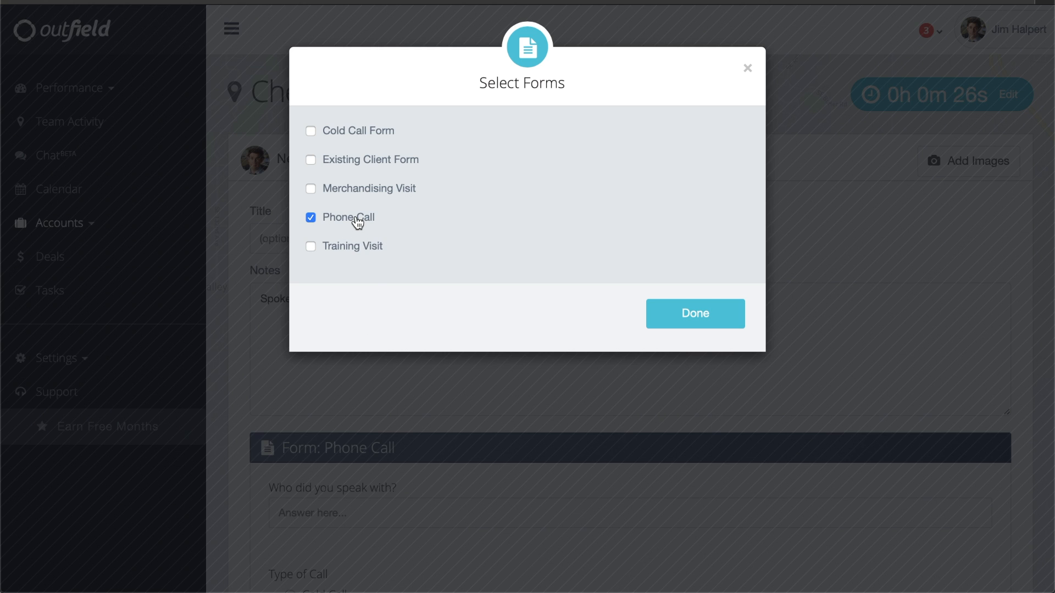
click(694, 314)
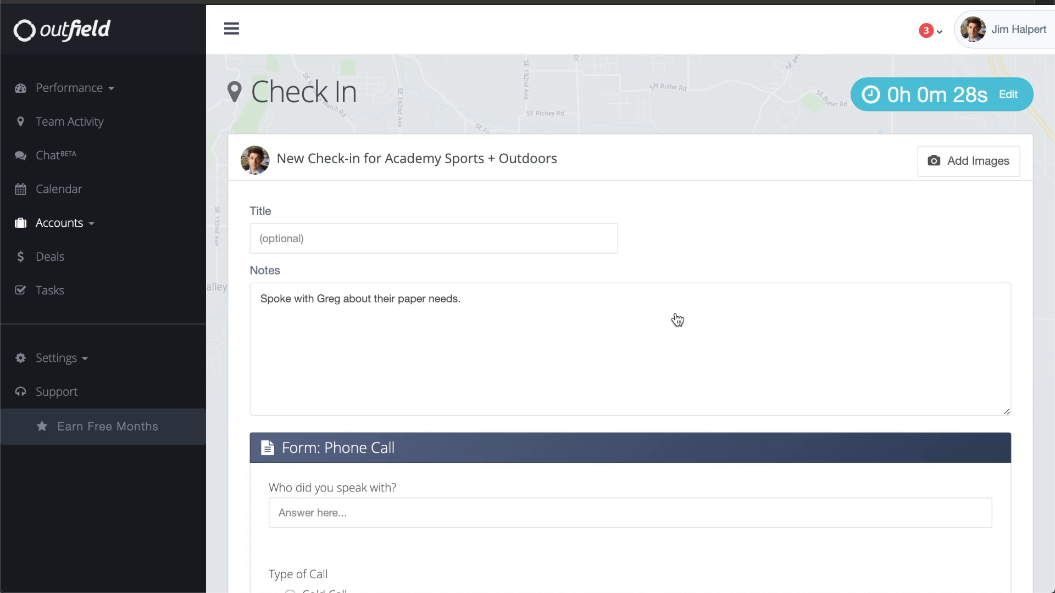
Fill the Phone Call form with Cold Call as type and Follow Up as outcome.
scroll(down, 3)
text(Greg)
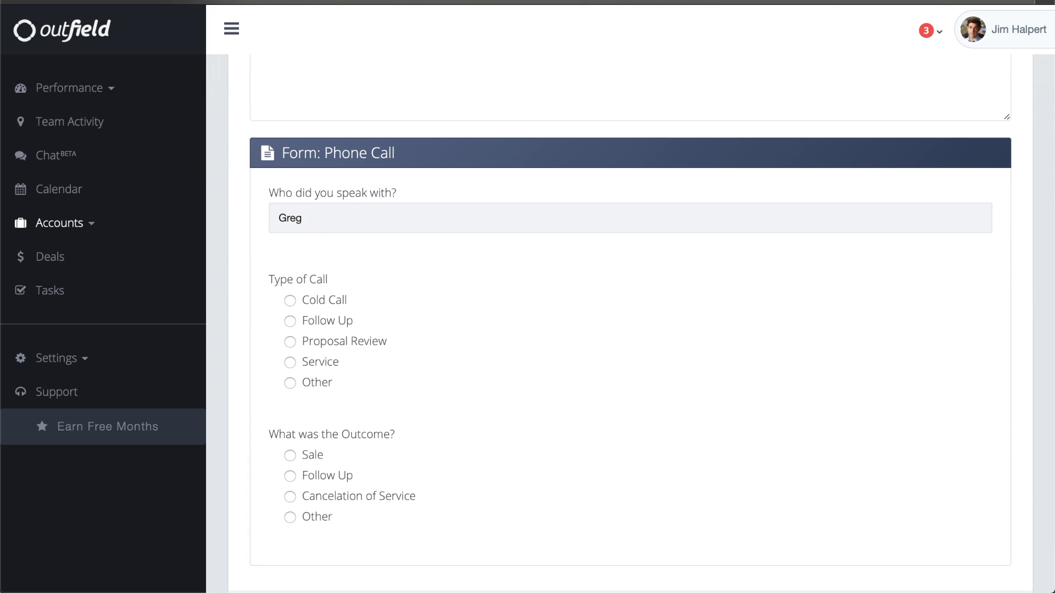
click(290, 300)
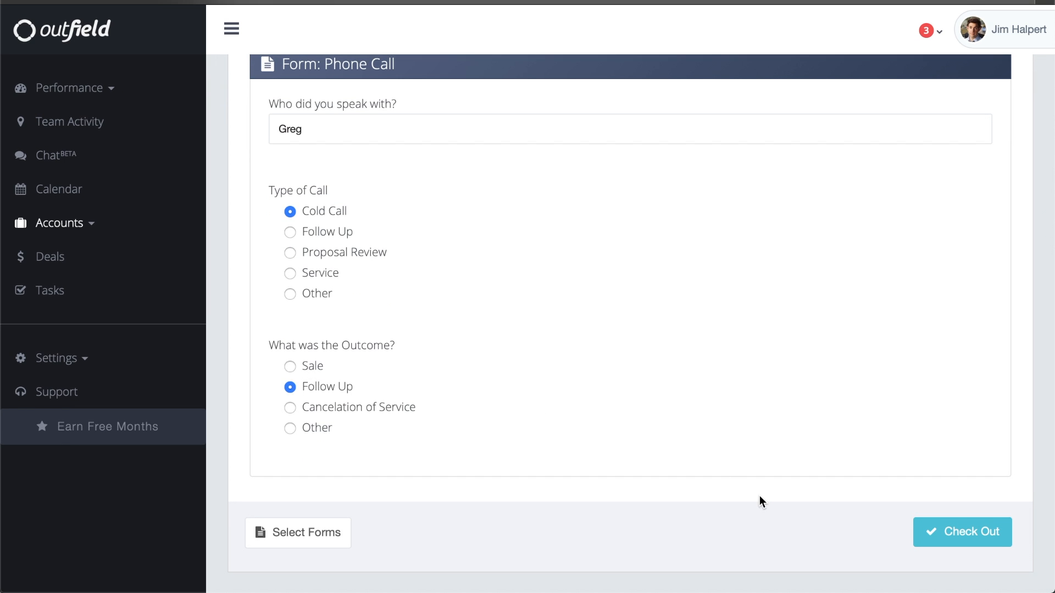
click(962, 531)
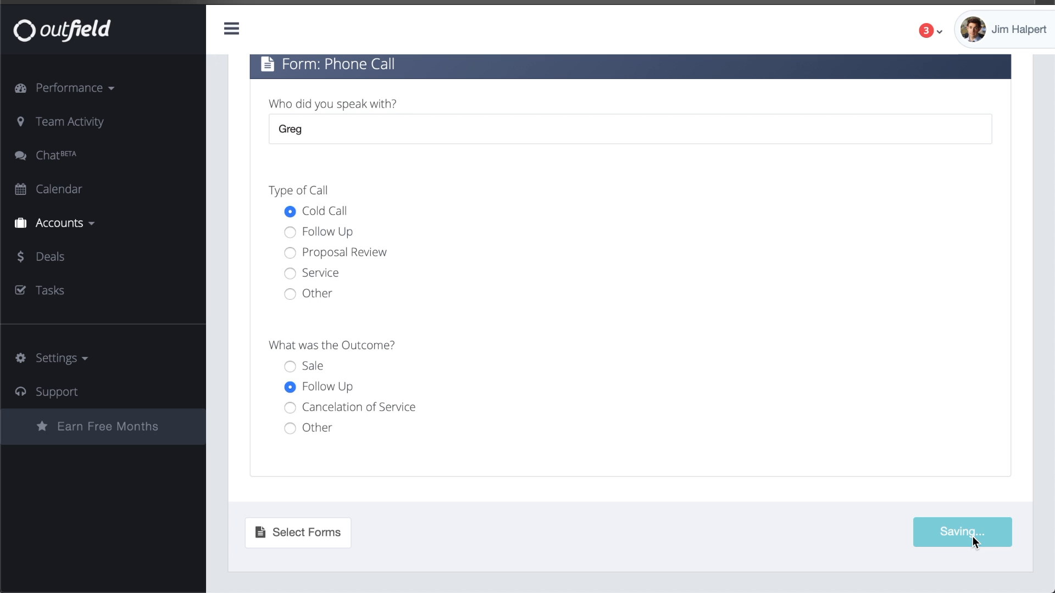
Check Out to save the check-in and return to the Academy Sports + Outdoors page.
click(963, 532)
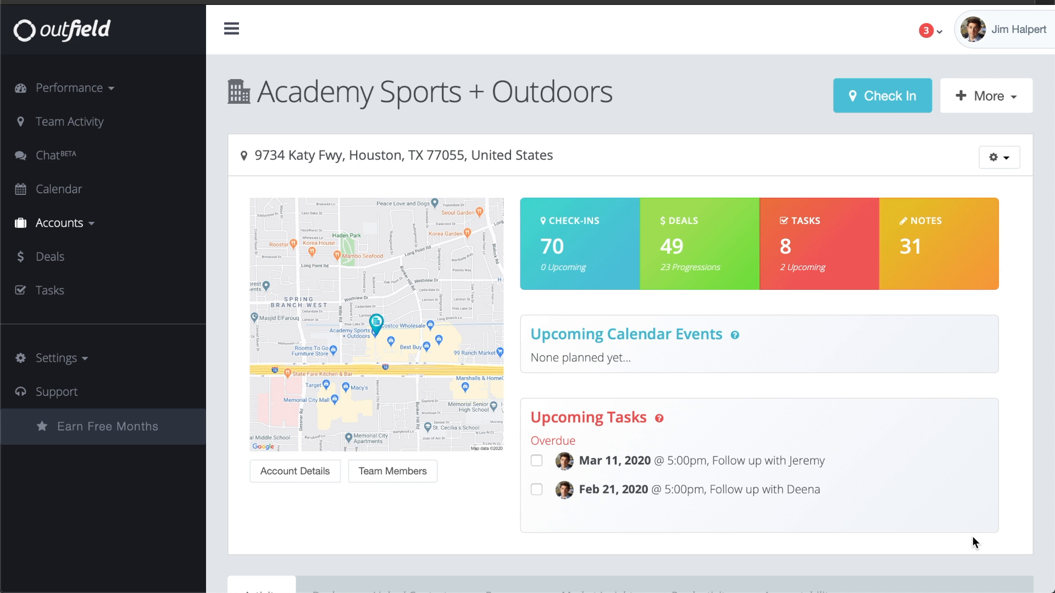
mouse_move(627, 372)
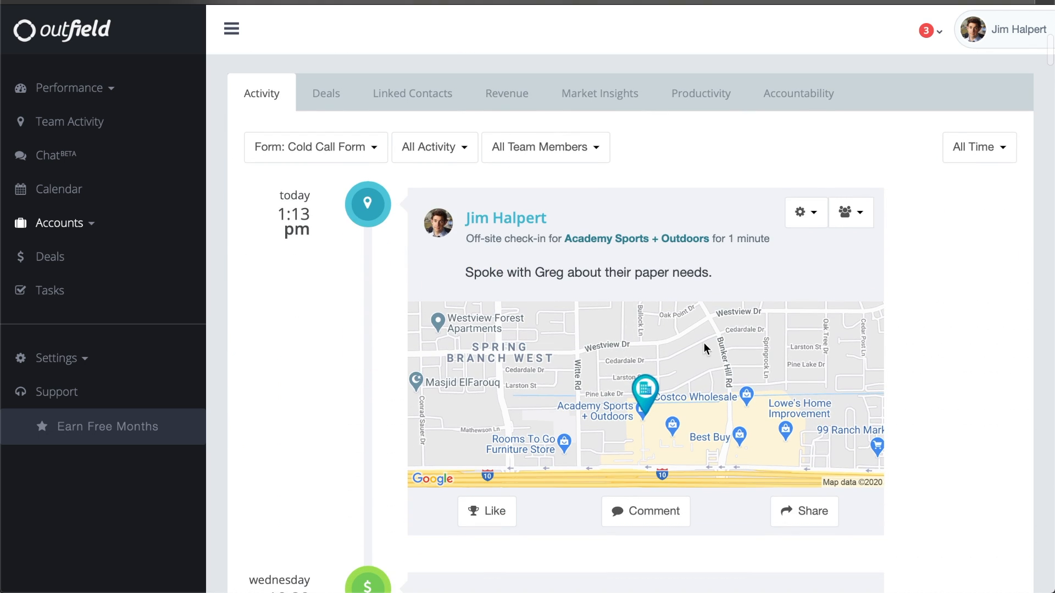
mouse_move(793, 252)
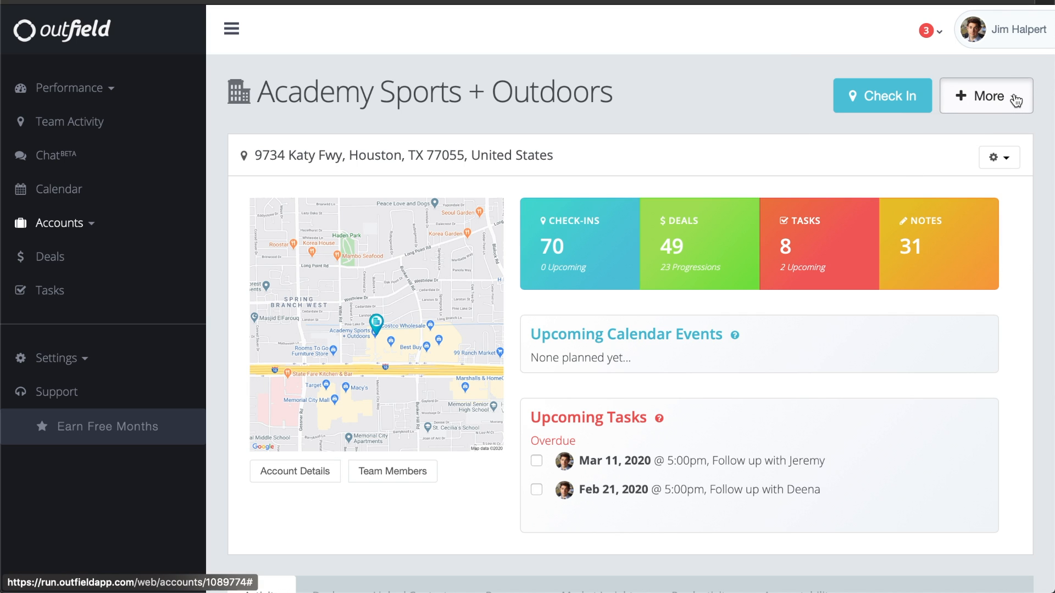
Expand the + More menu listing calendar event, deal, task, note and linked contact.
click(987, 97)
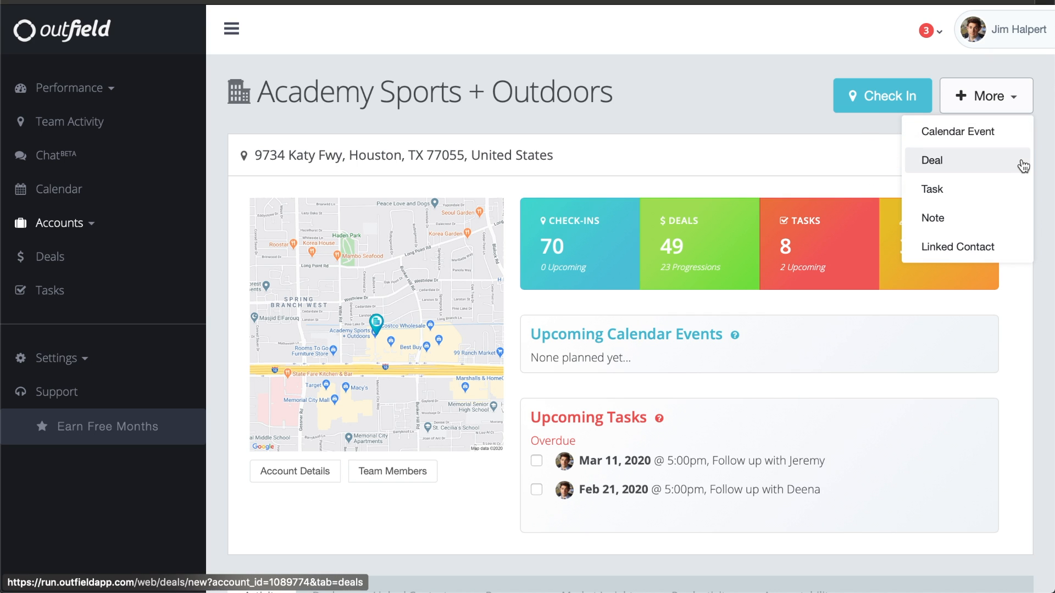
mouse_move(1016, 224)
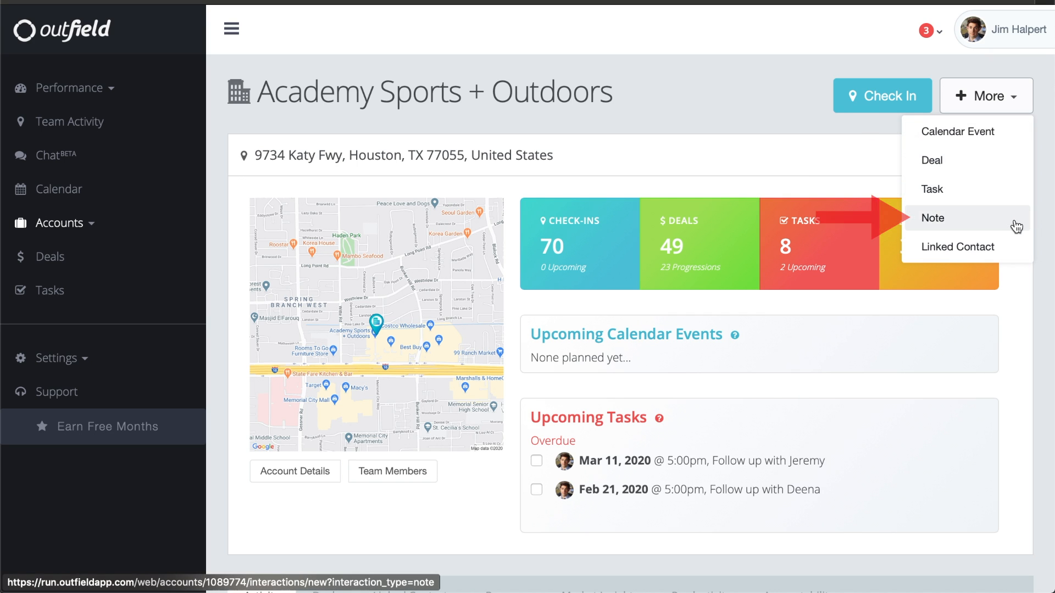
mouse_move(1012, 257)
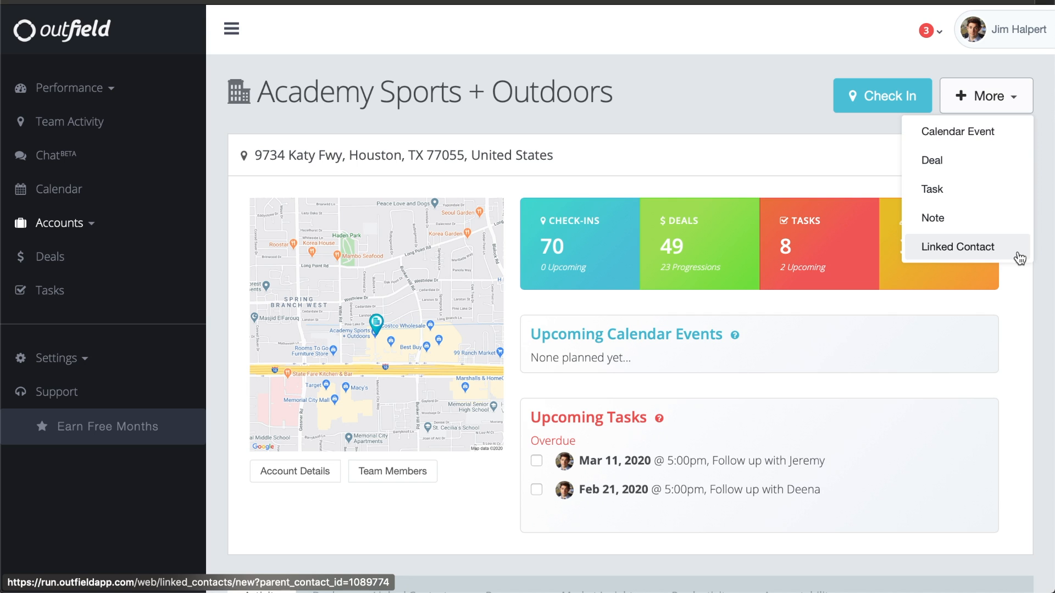
Save a new deal 'Paper Sale' for 2000 at Lead stage with note 'Giving bulk discount on large order'.
click(932, 160)
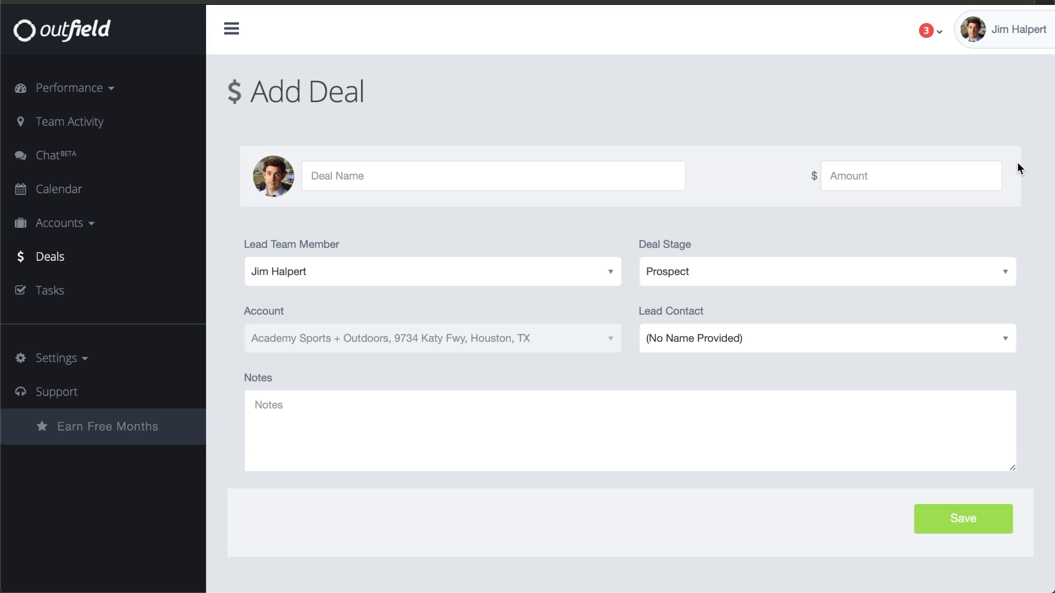
text(Paper Sale)
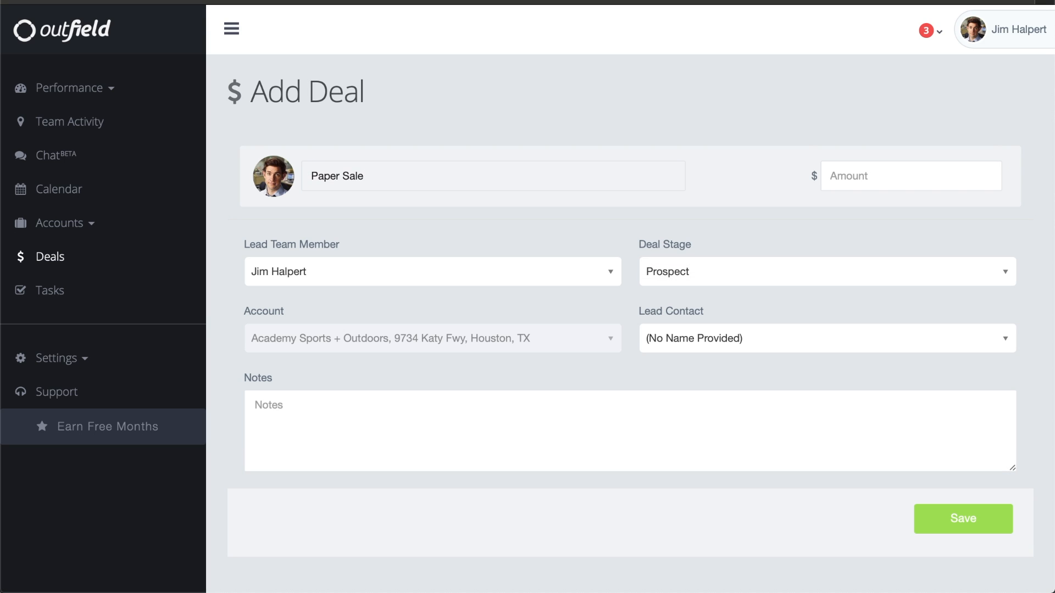
text(2000)
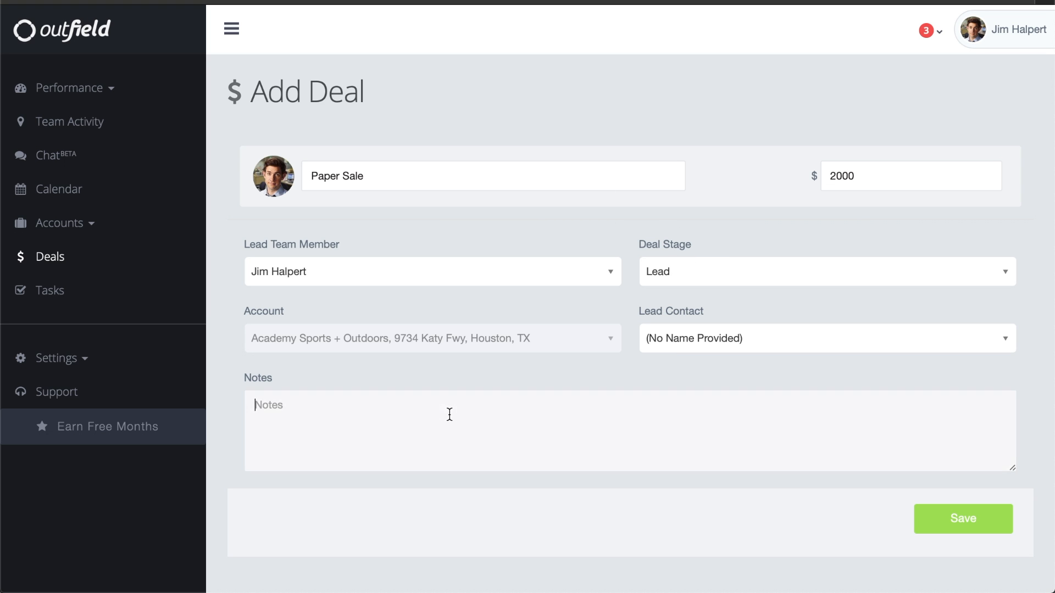
text(Giving bulk discount)
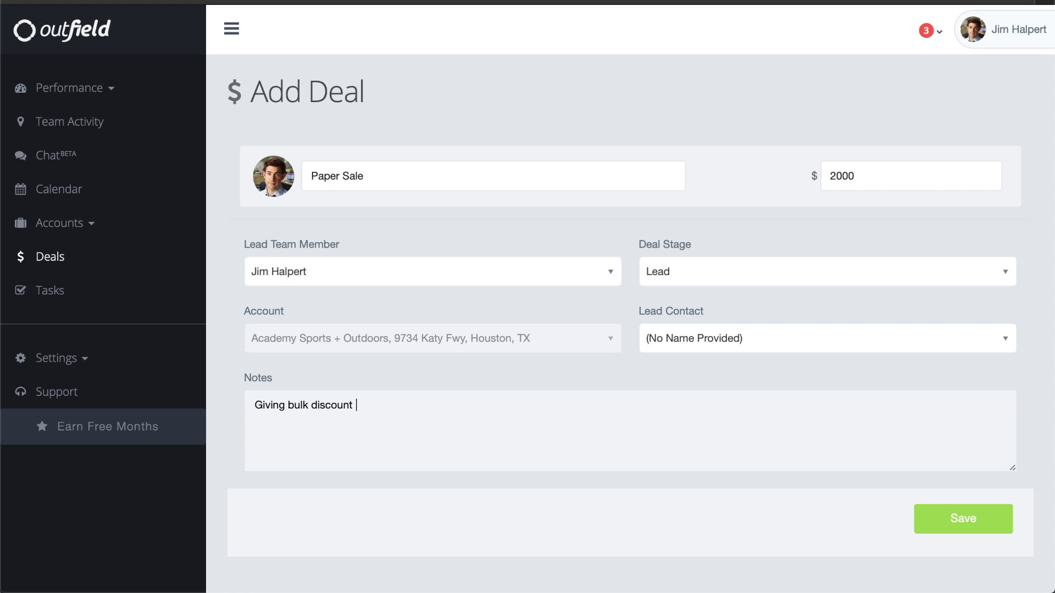
text(on large order)
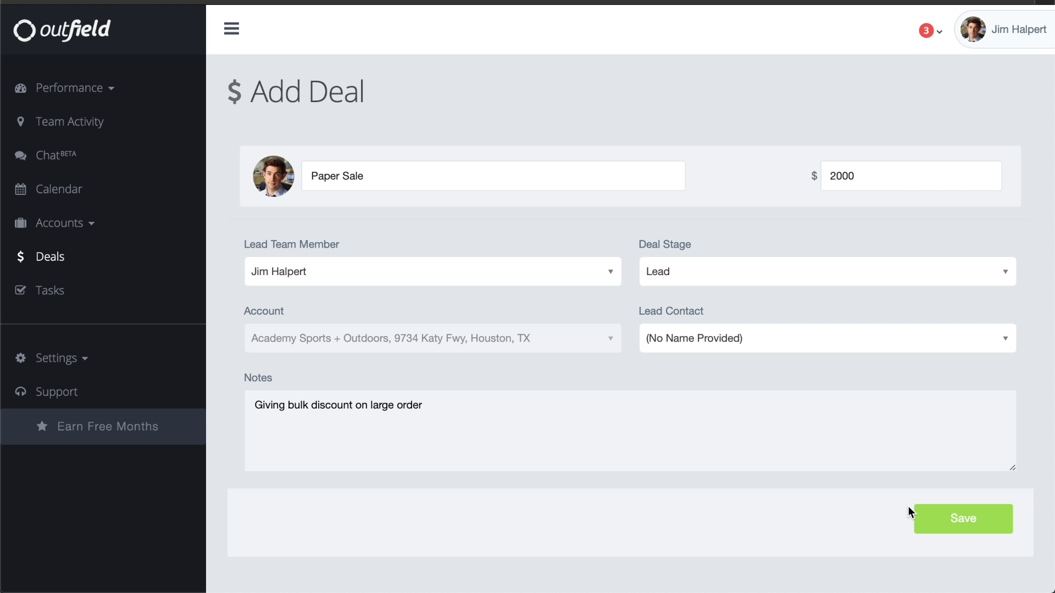
click(962, 518)
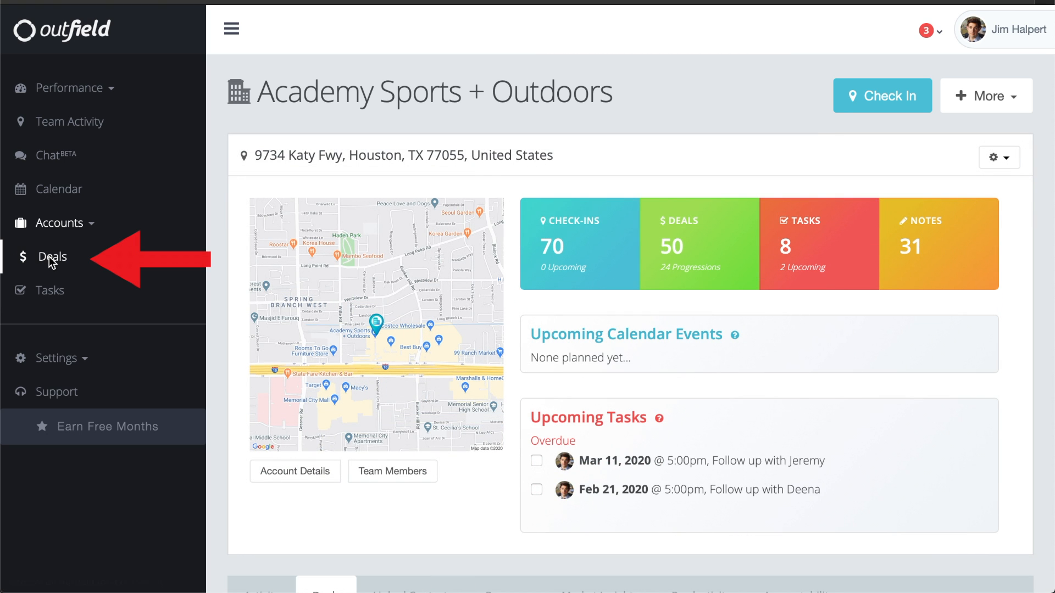
In the Deals pipeline, drag the Paper Sale card from Lead into Needs Analysis.
click(49, 257)
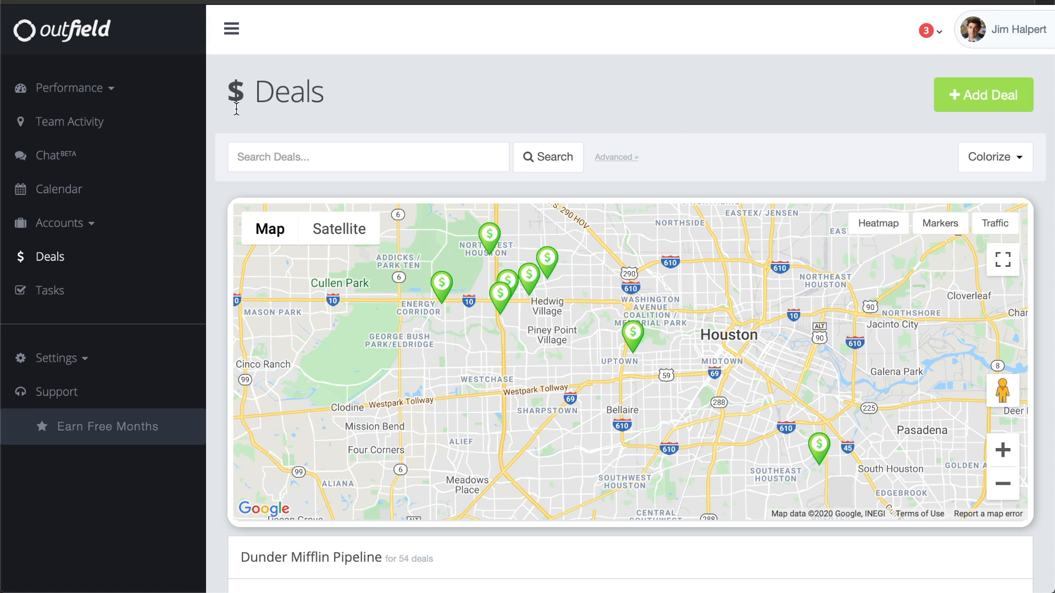
scroll(down, 3)
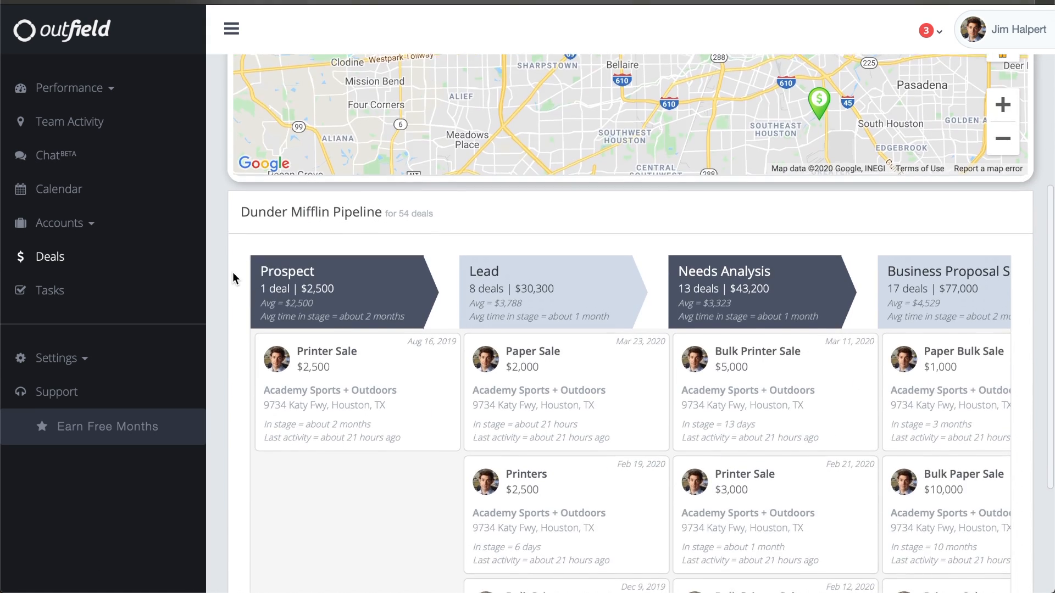
scroll(down, 3)
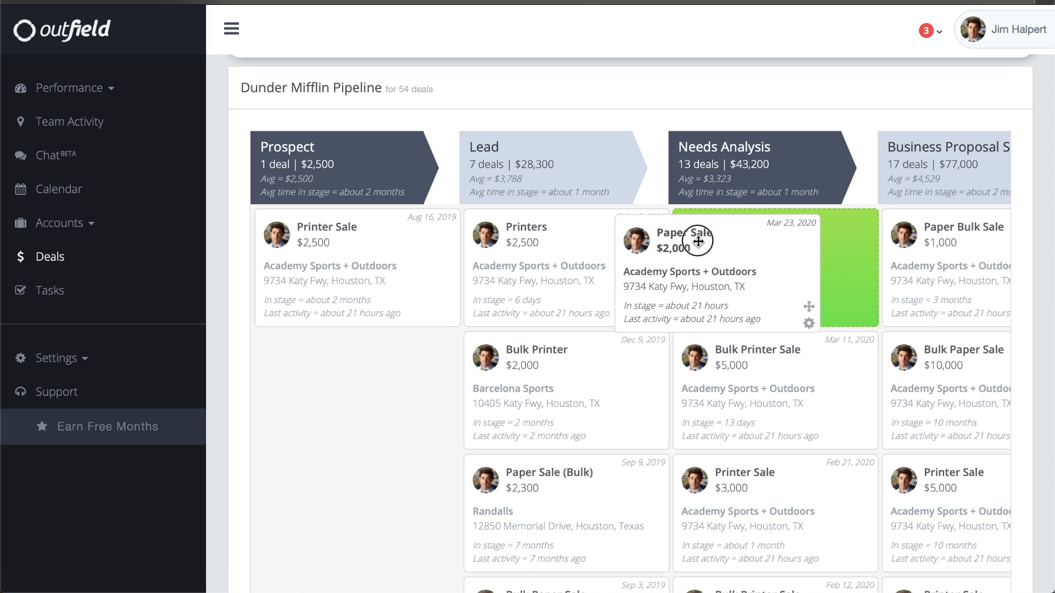
drag(697, 241, 747, 240)
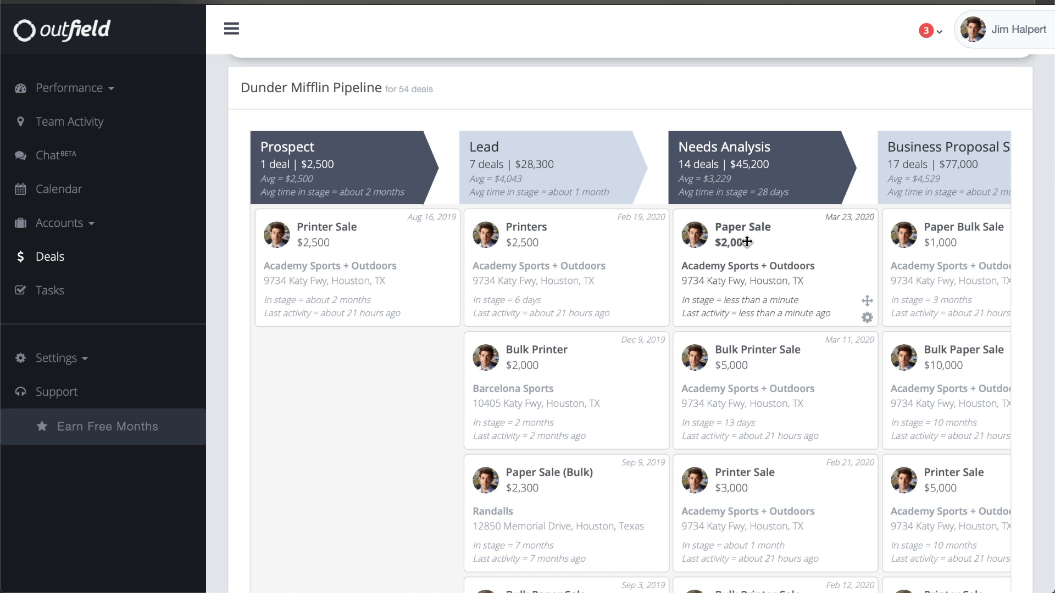
scroll(down, 3)
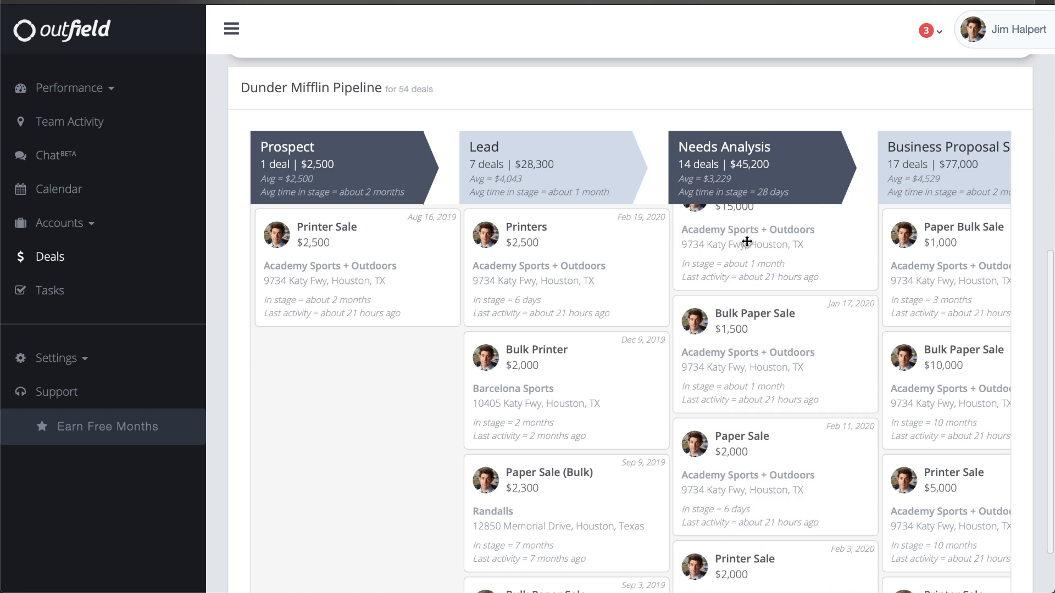
scroll(down, 3)
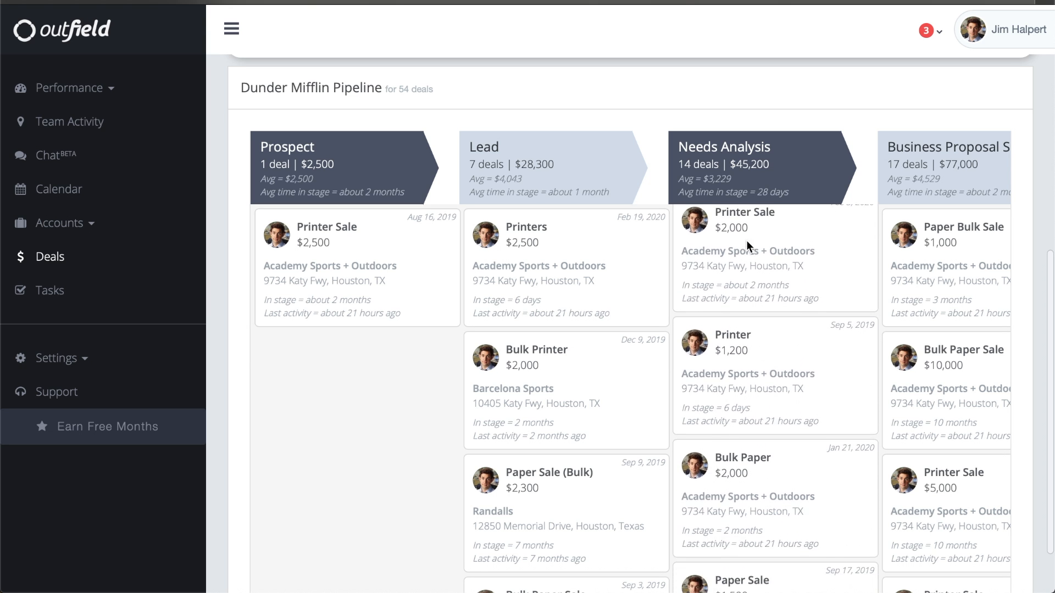
mouse_move(747, 242)
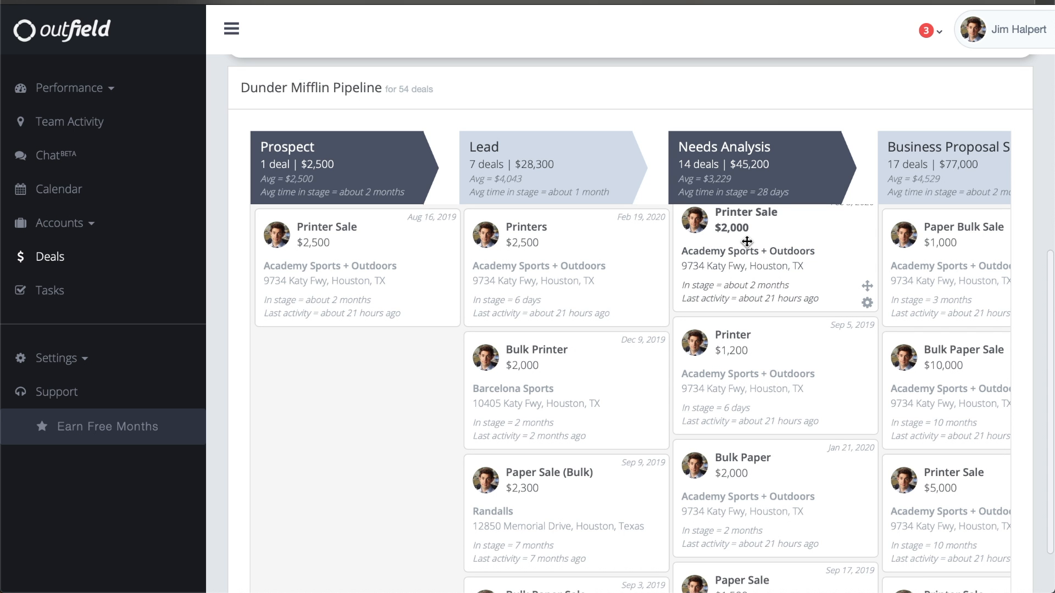